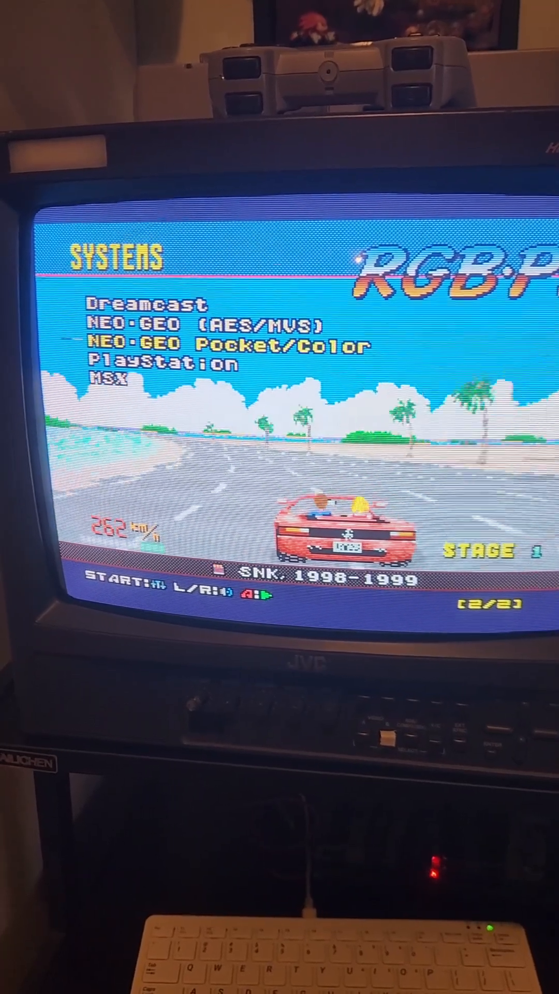
Step: Select PlayStation in the Systems menu to show its game titles
key("Enter")
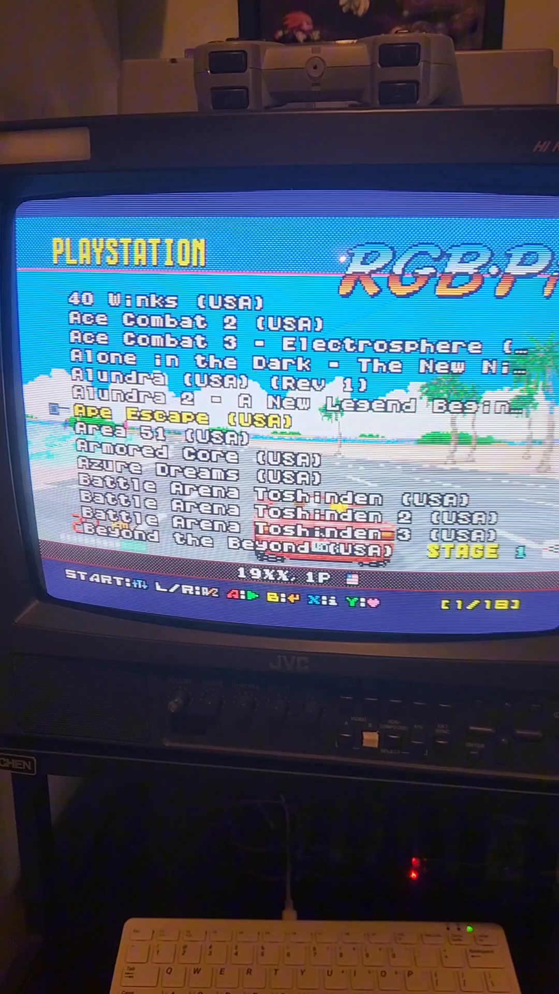